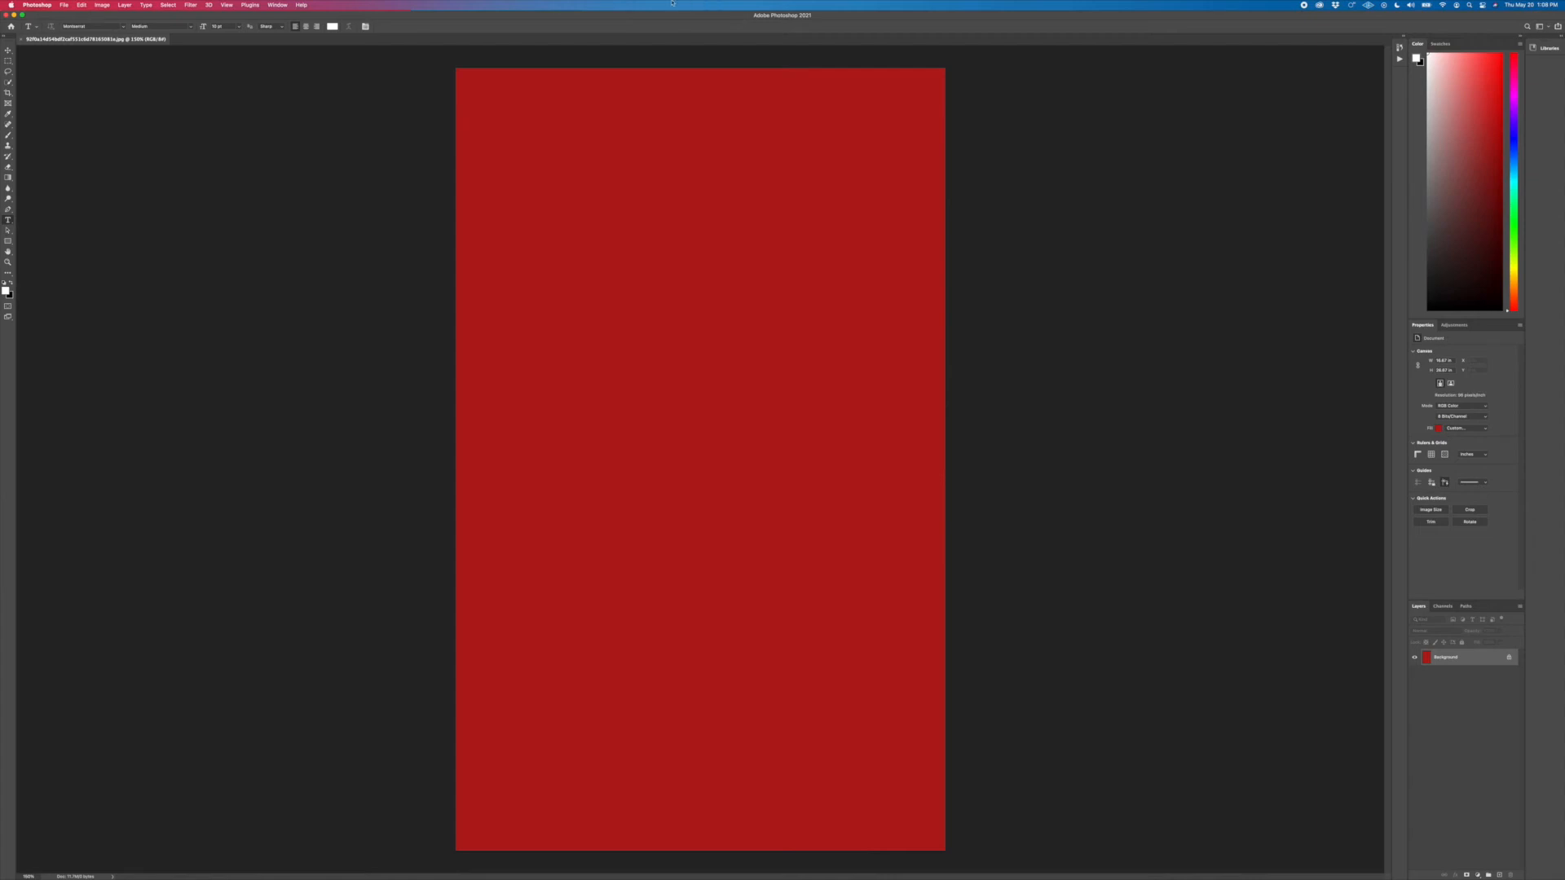
- Show the Image > Mode list of colour modes for the red canvas
left_click(101, 4)
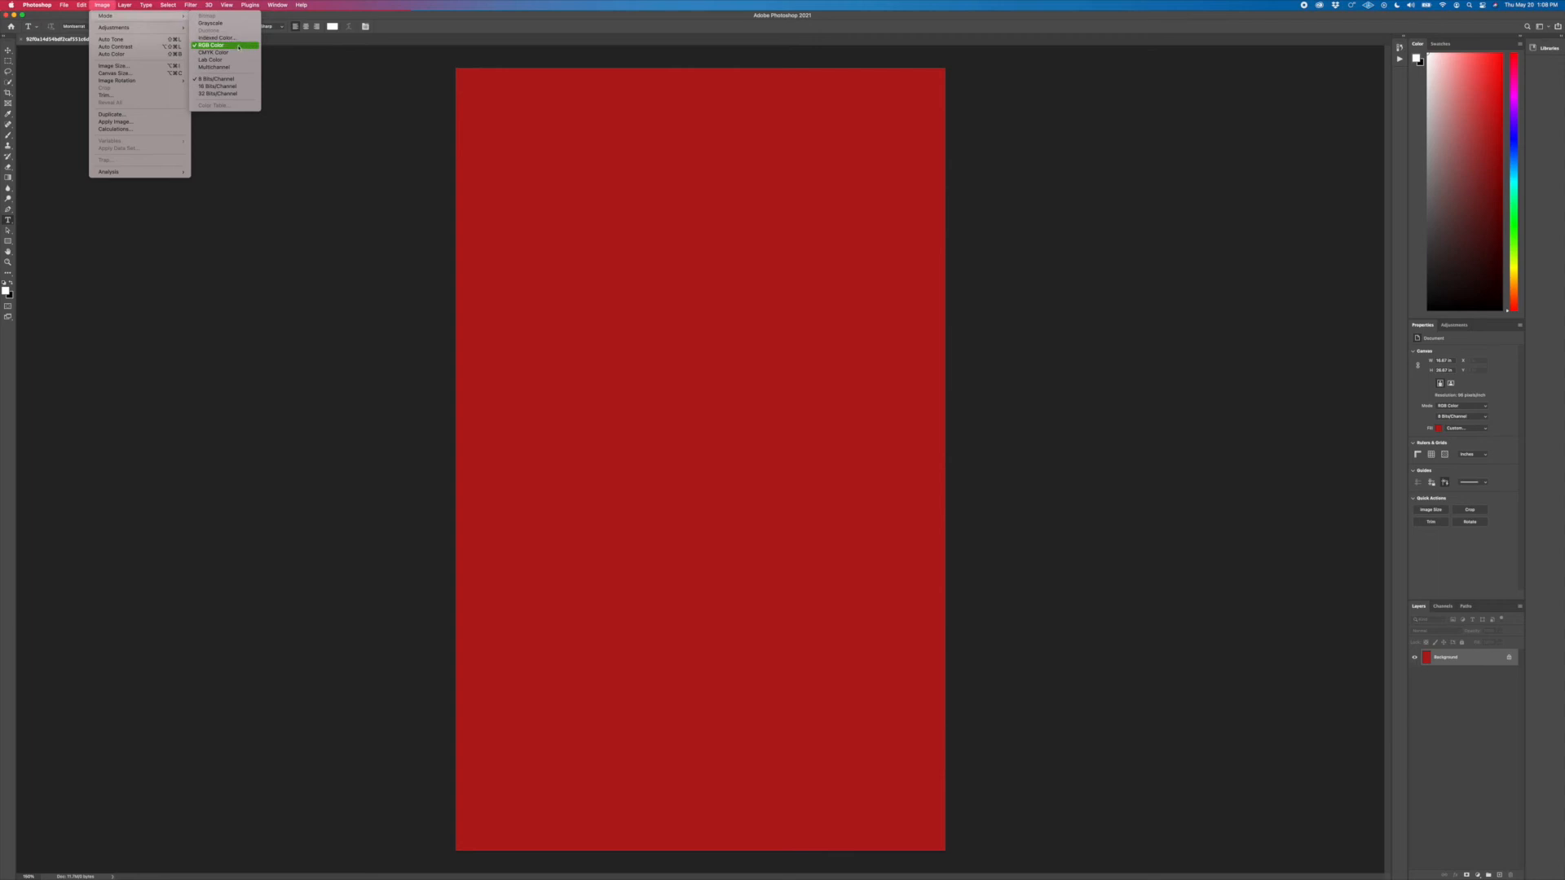
mouse_move(218, 52)
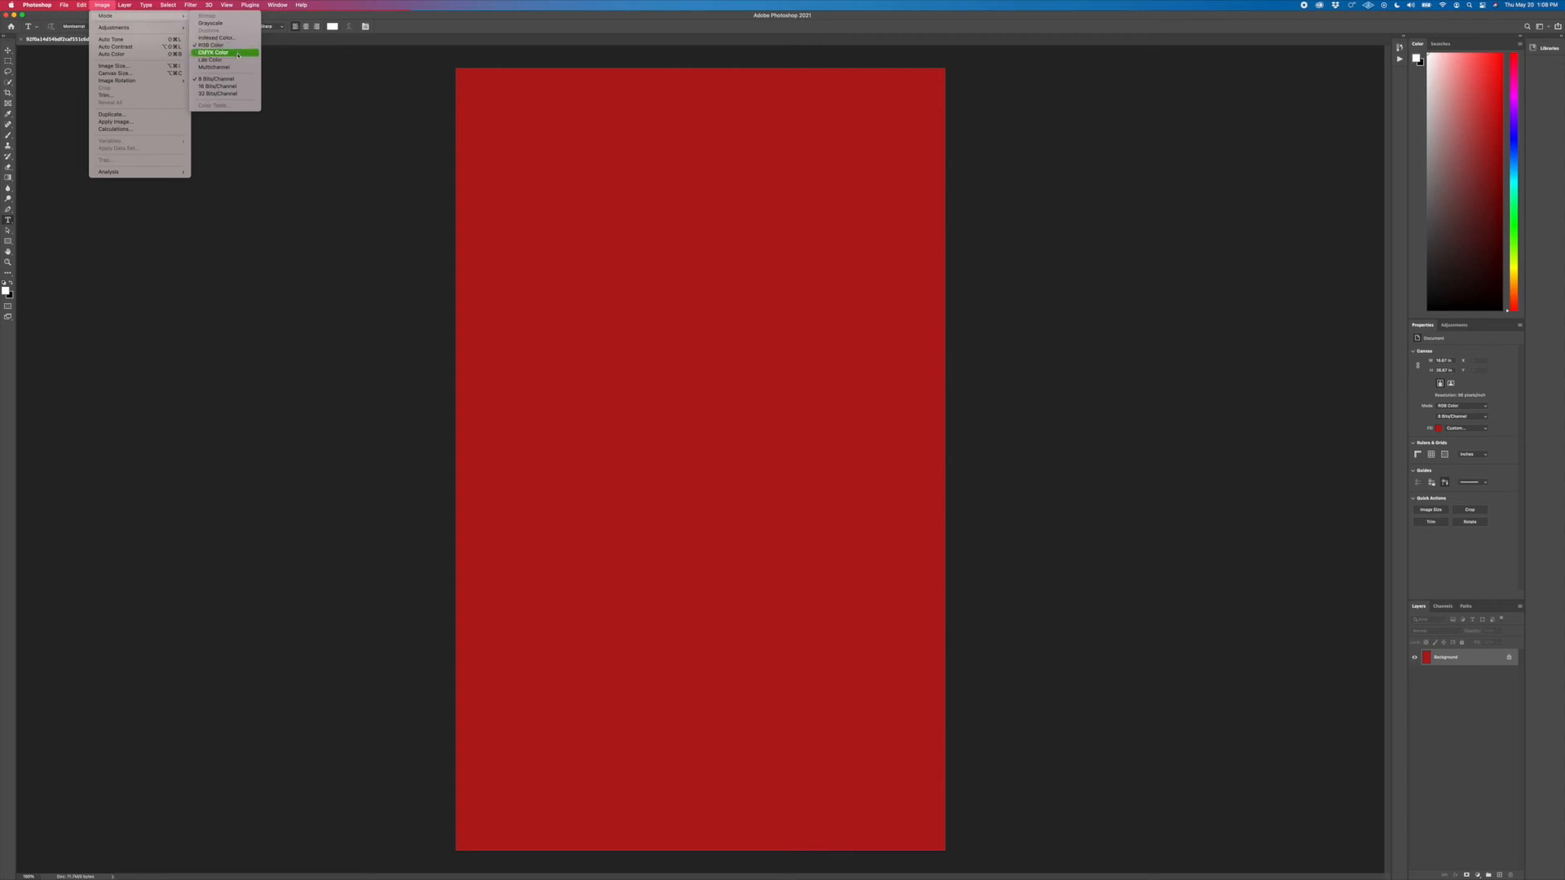
mouse_move(220, 65)
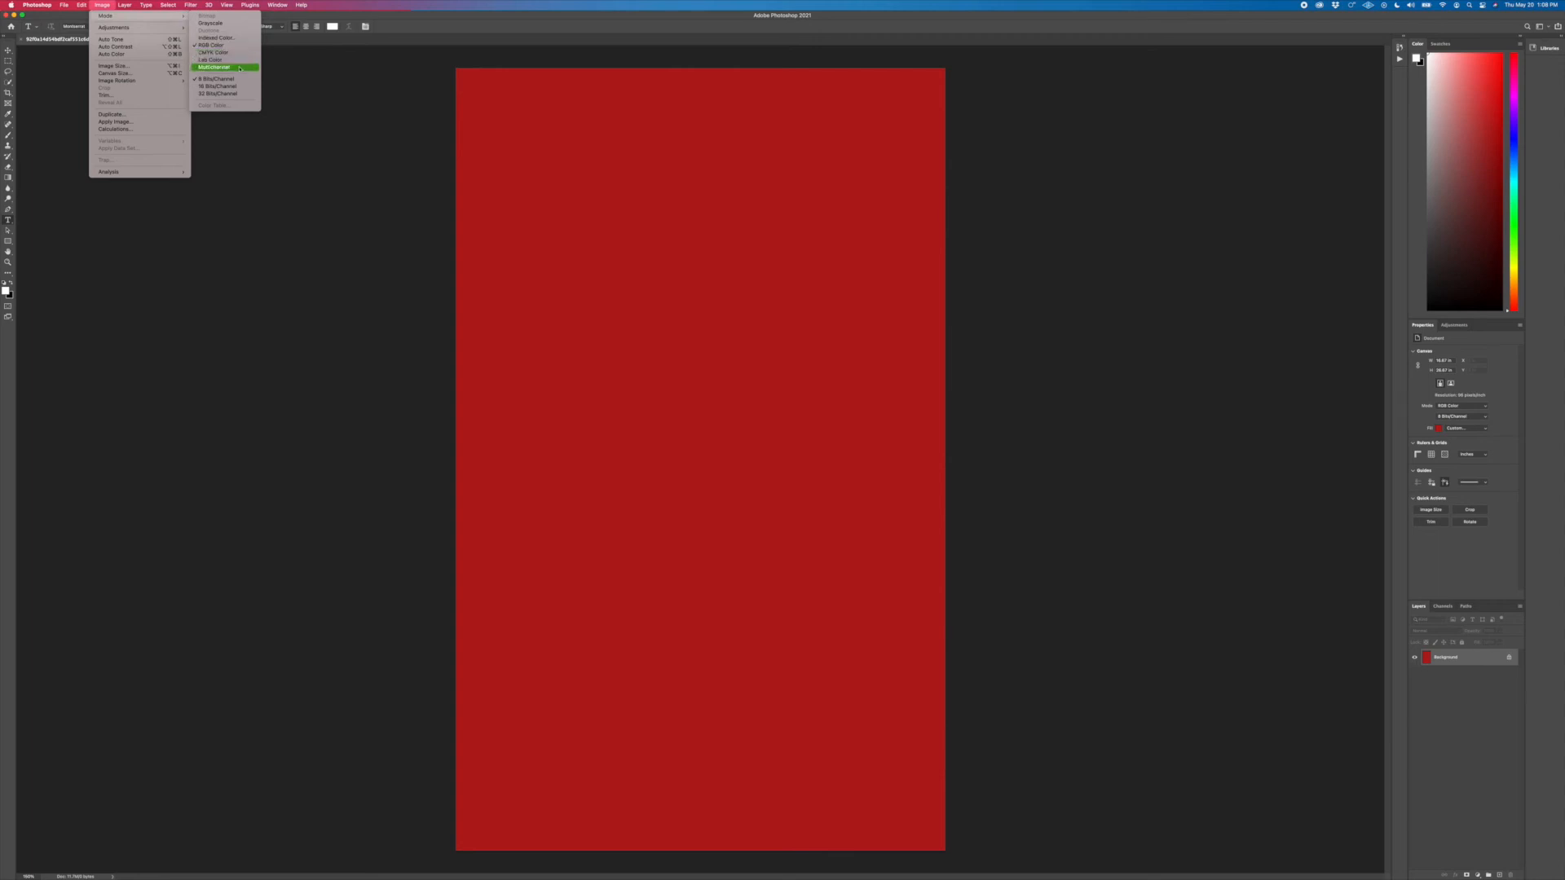
mouse_move(215, 58)
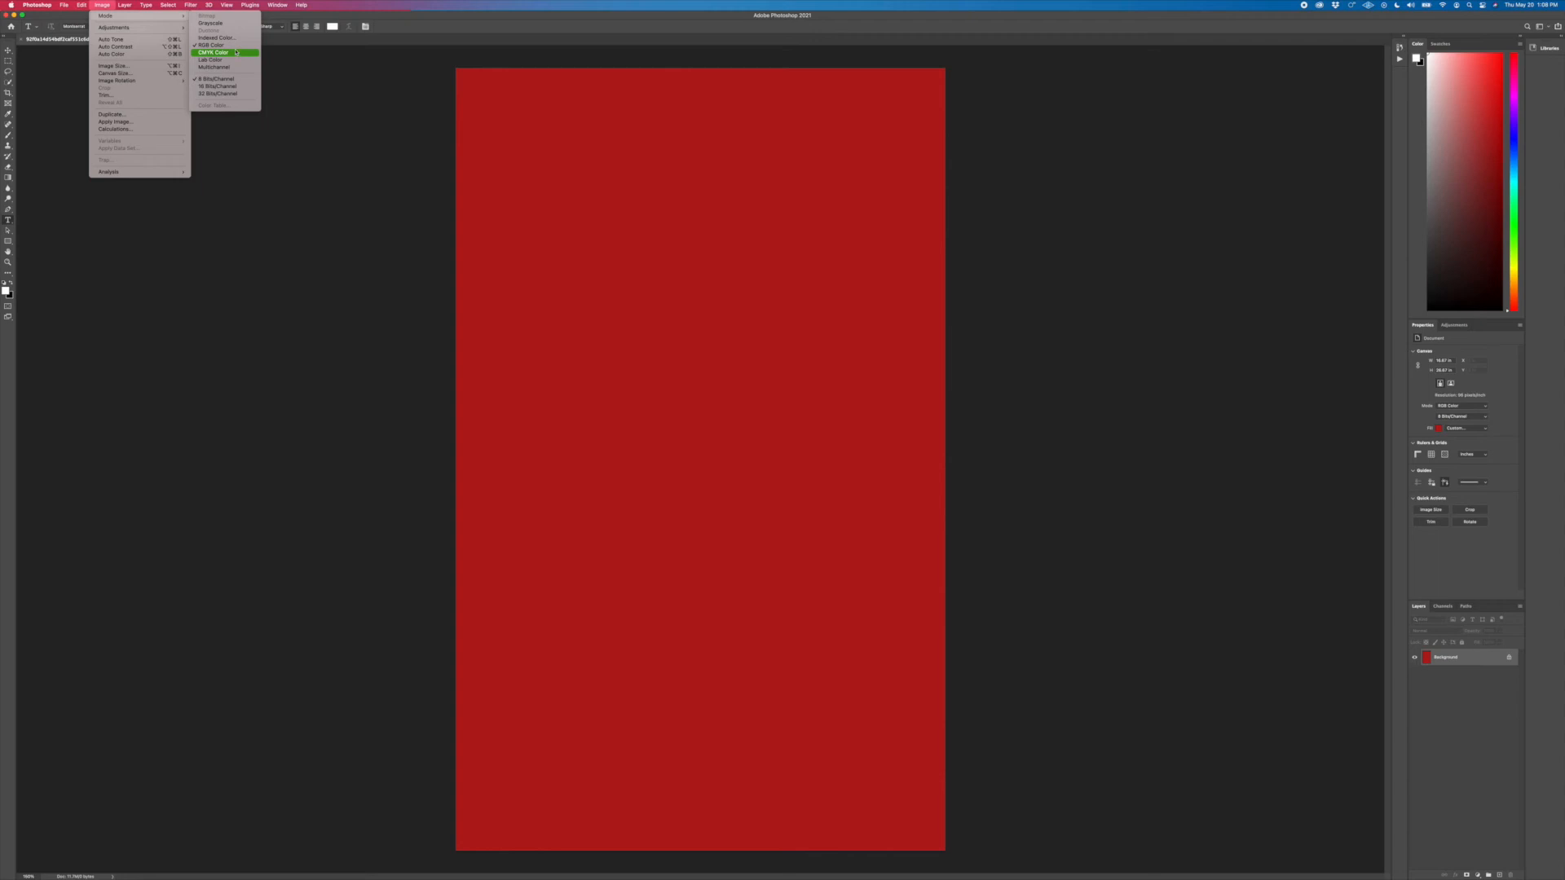
mouse_move(213, 46)
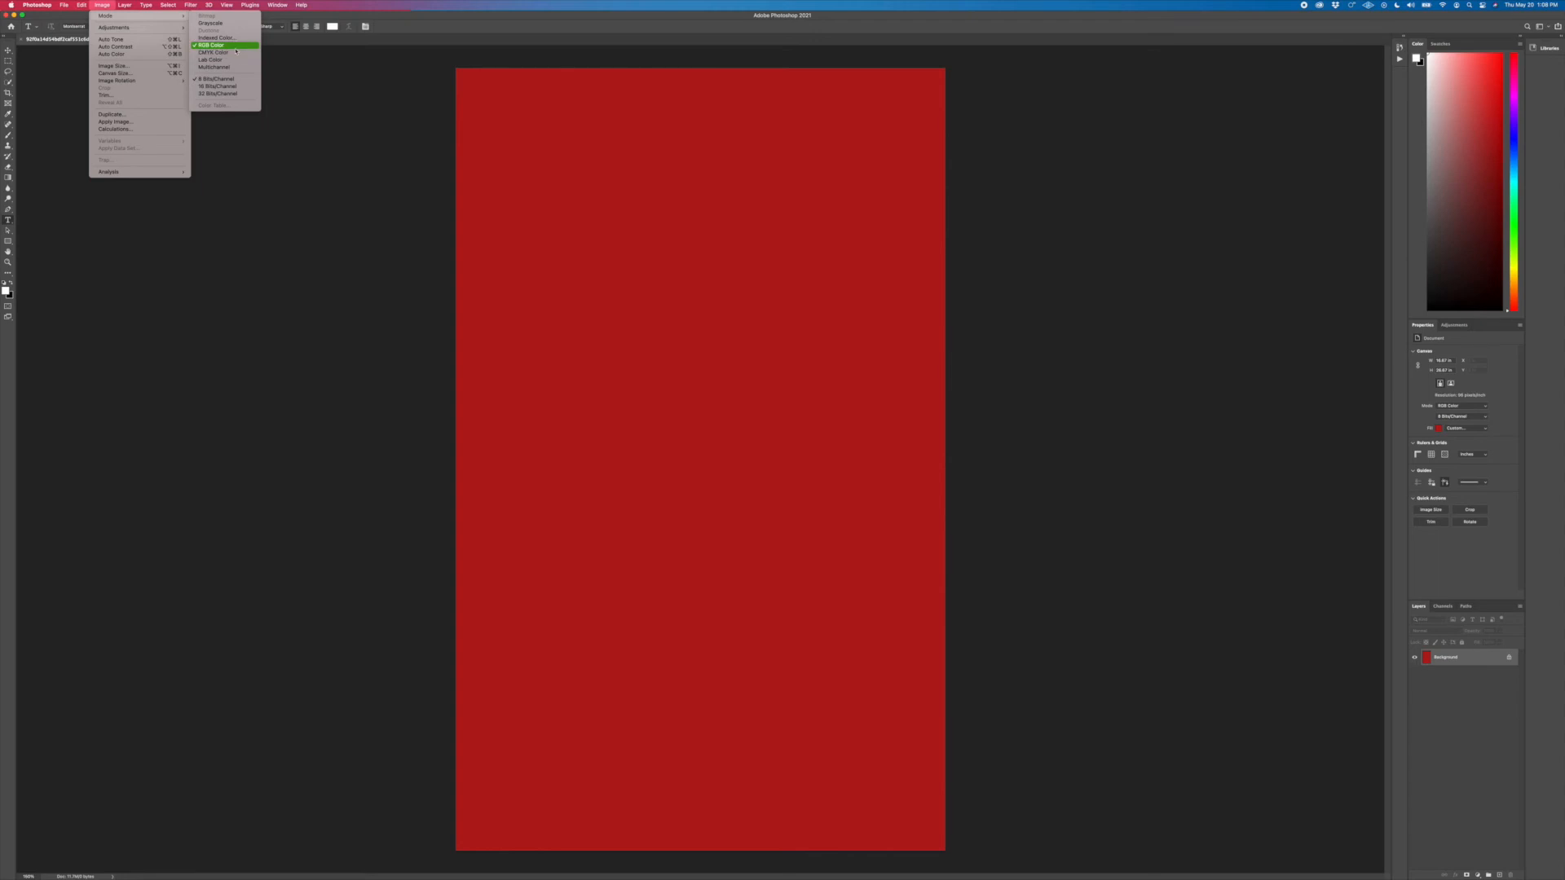
mouse_move(223, 52)
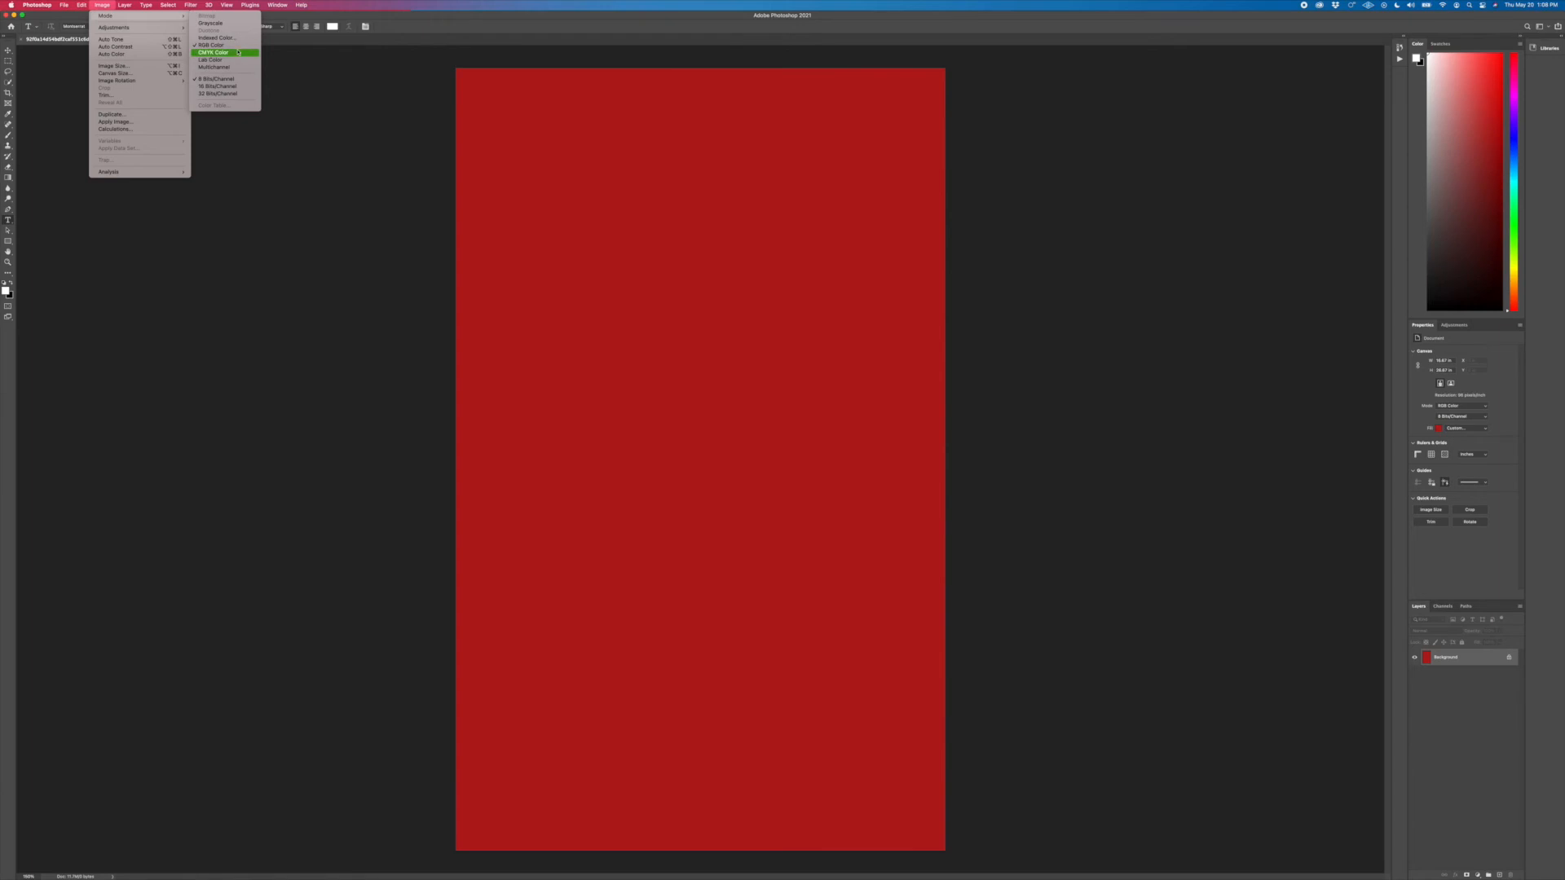
mouse_move(221, 44)
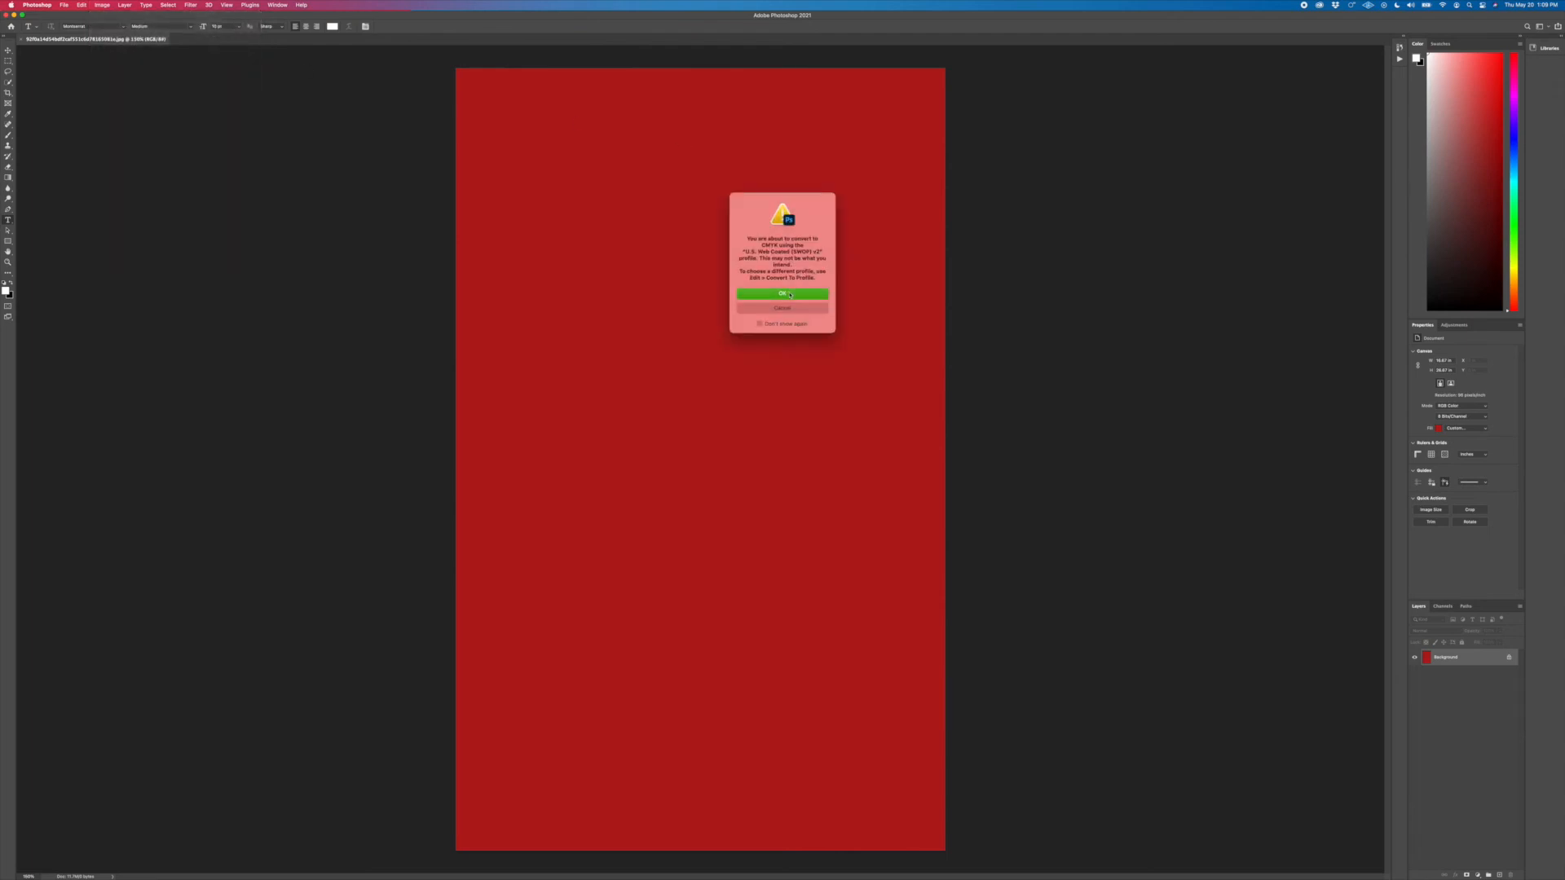
- Confirm the profile warning so the red canvas becomes CMYK, a duller red
left_click(782, 293)
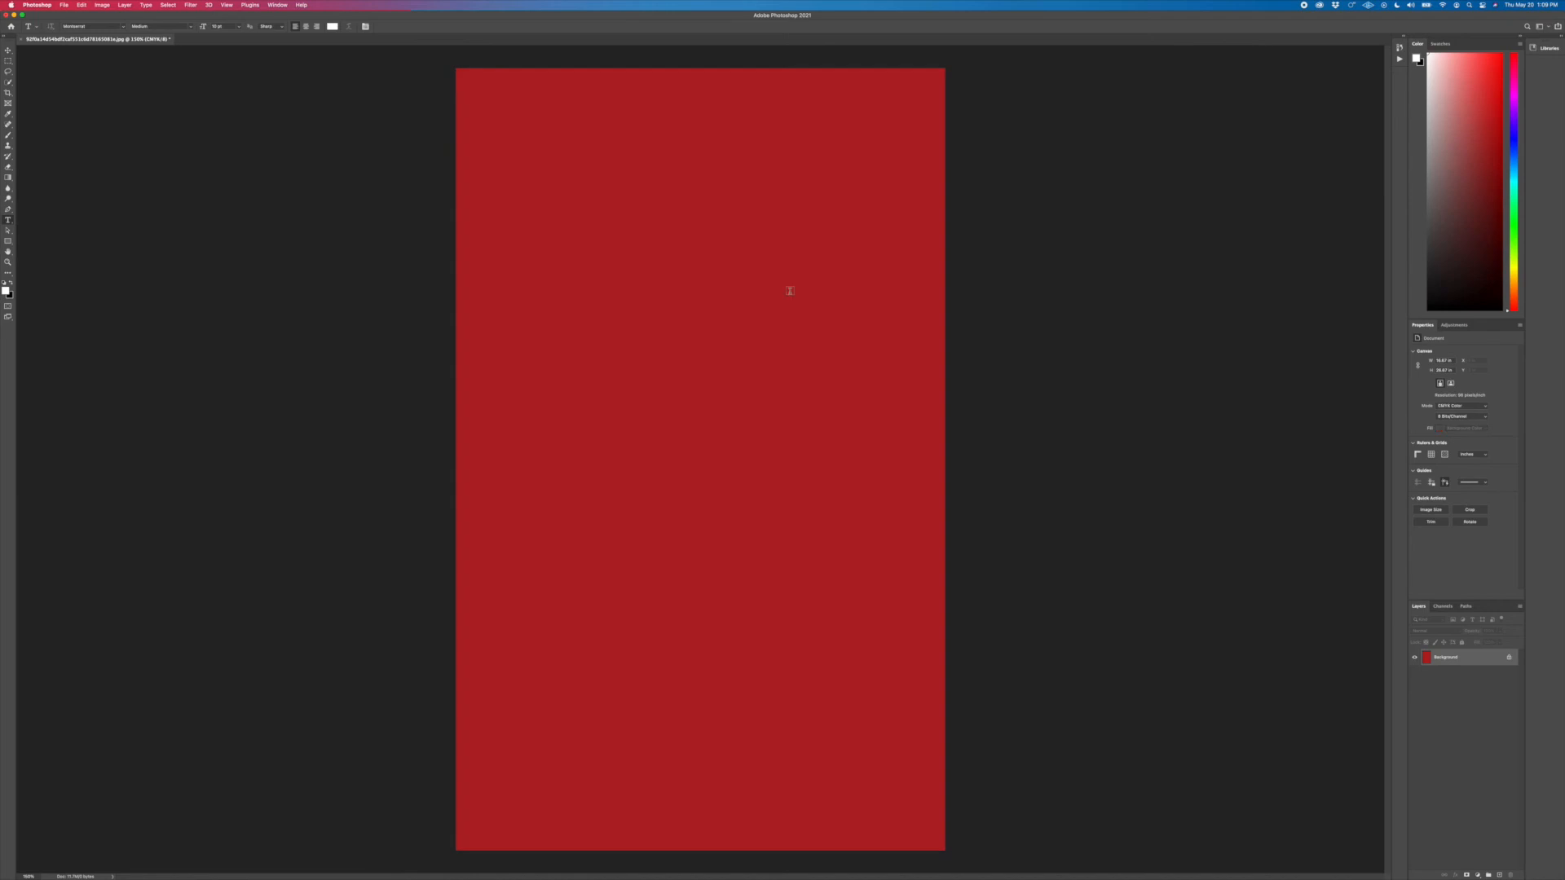